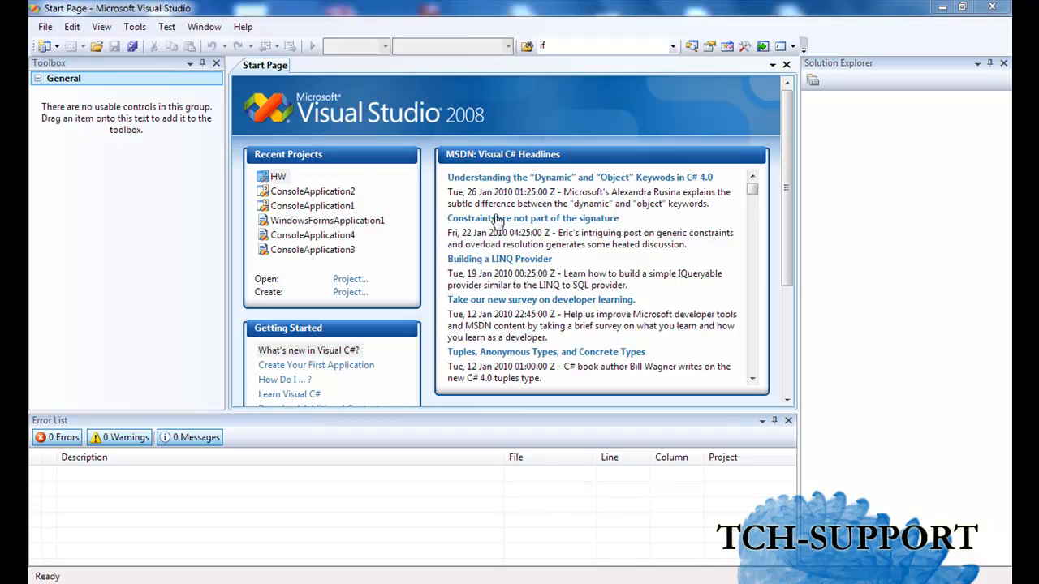
pyautogui.moveTo(419, 275)
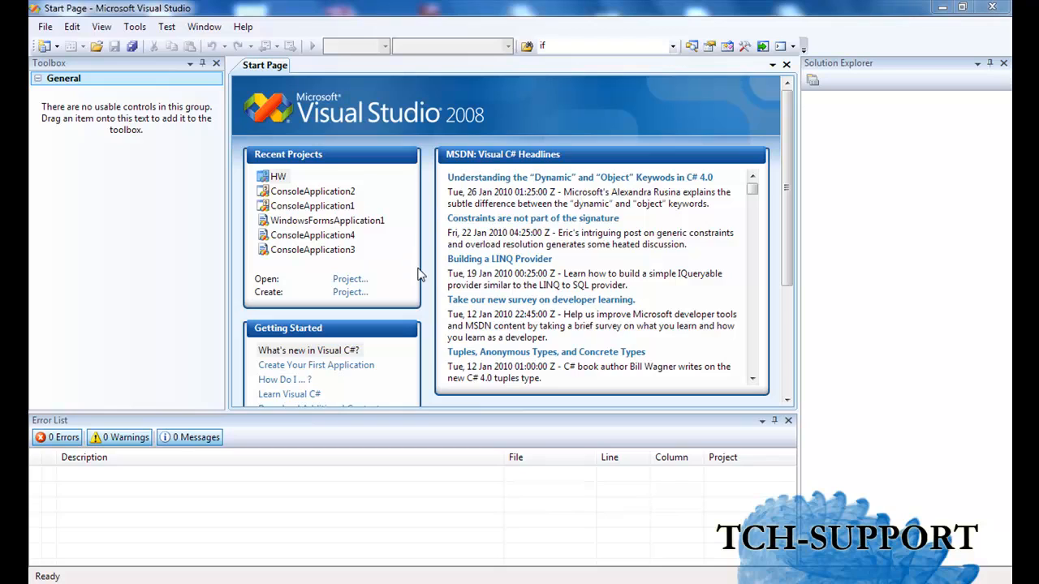
pyautogui.moveTo(367, 296)
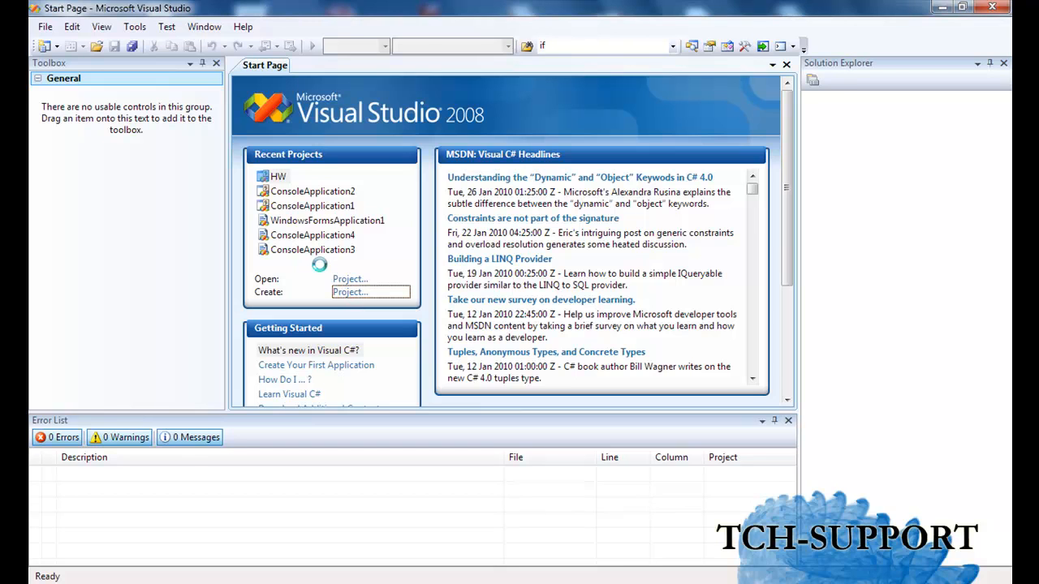
# Step: Create the C# Windows Forms Application project WindowsFormsApplication1 and add a button to Form1
pyautogui.click(350, 291)
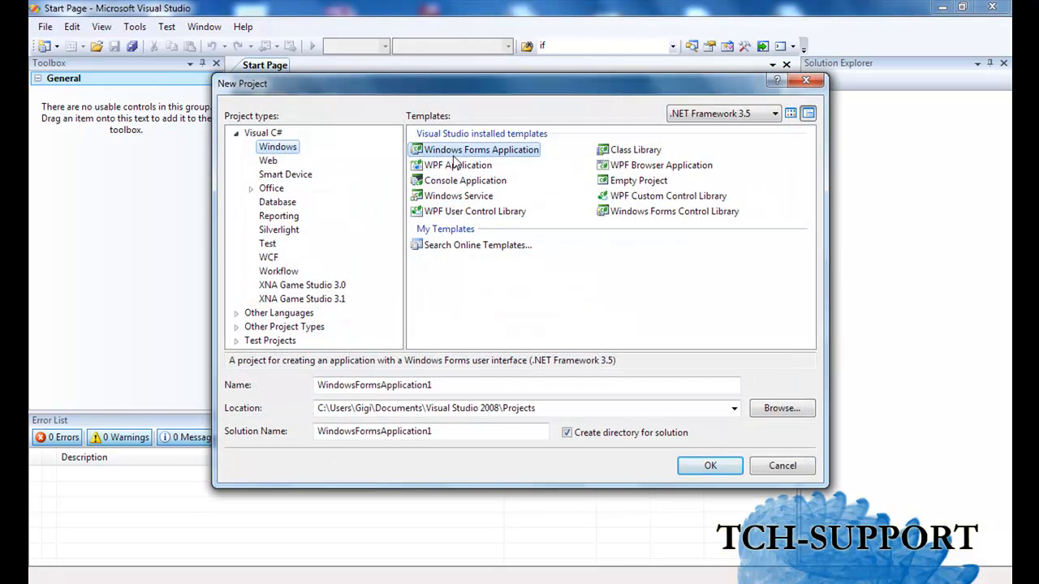
pyautogui.click(709, 466)
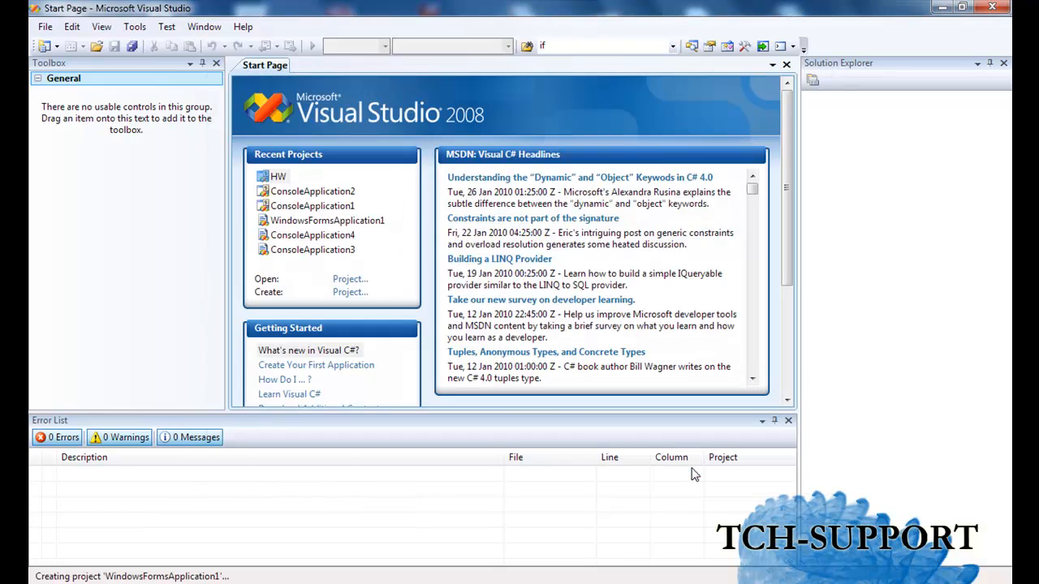
pyautogui.click(277, 176)
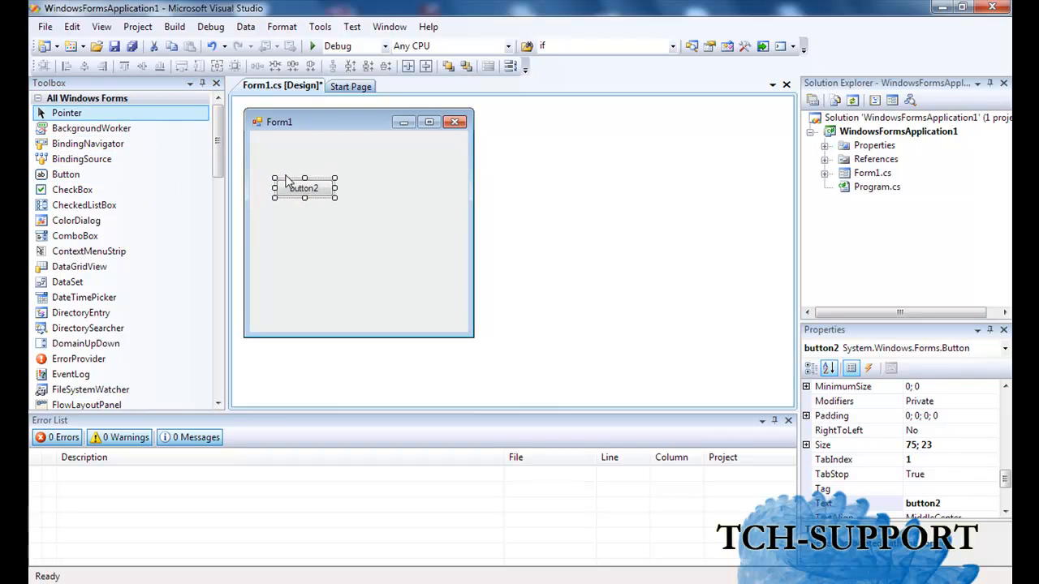
# Step: Enlarge button2, set its text to 'Say something' and create its click handler
pyautogui.moveTo(336, 198); pyautogui.dragTo(444, 267)
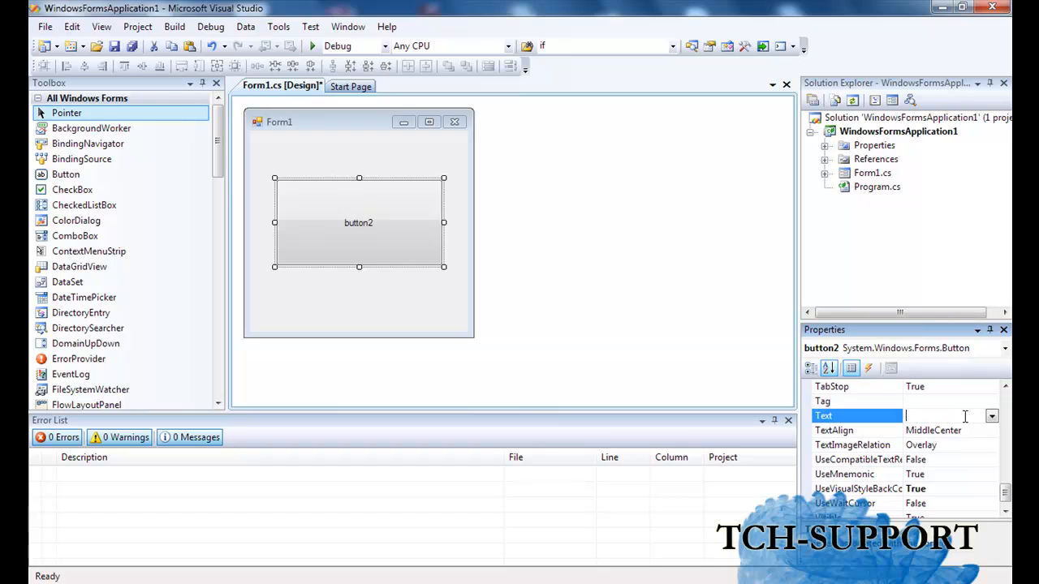
pyautogui.write('Say')
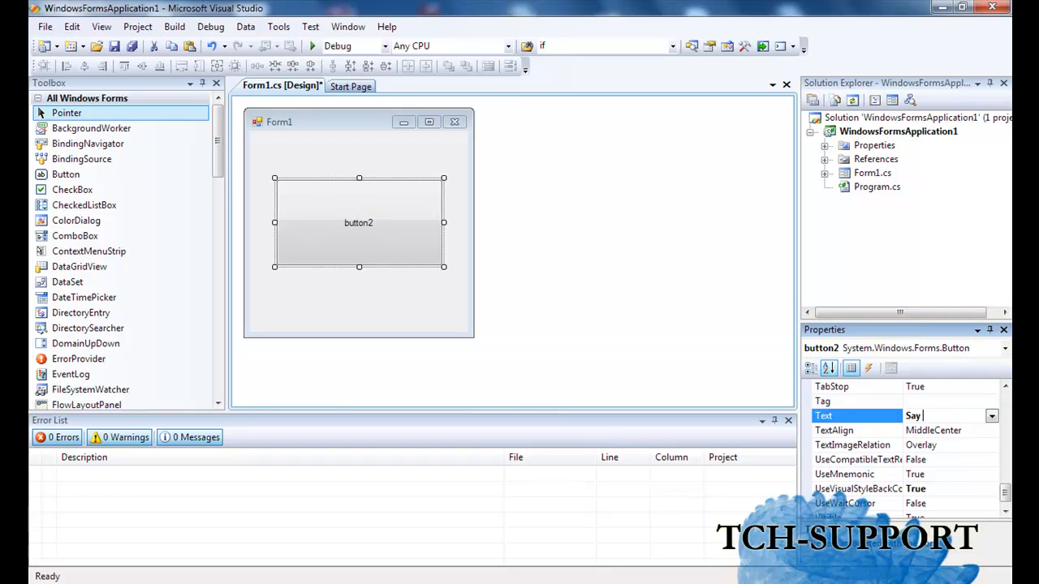
pyautogui.write('something')
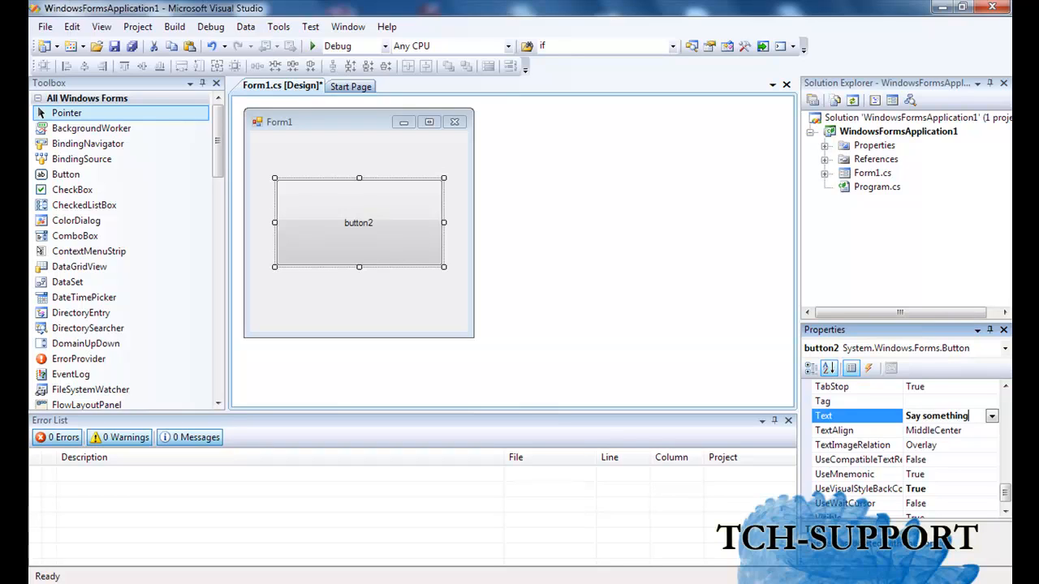
pyautogui.doubleClick(358, 223)
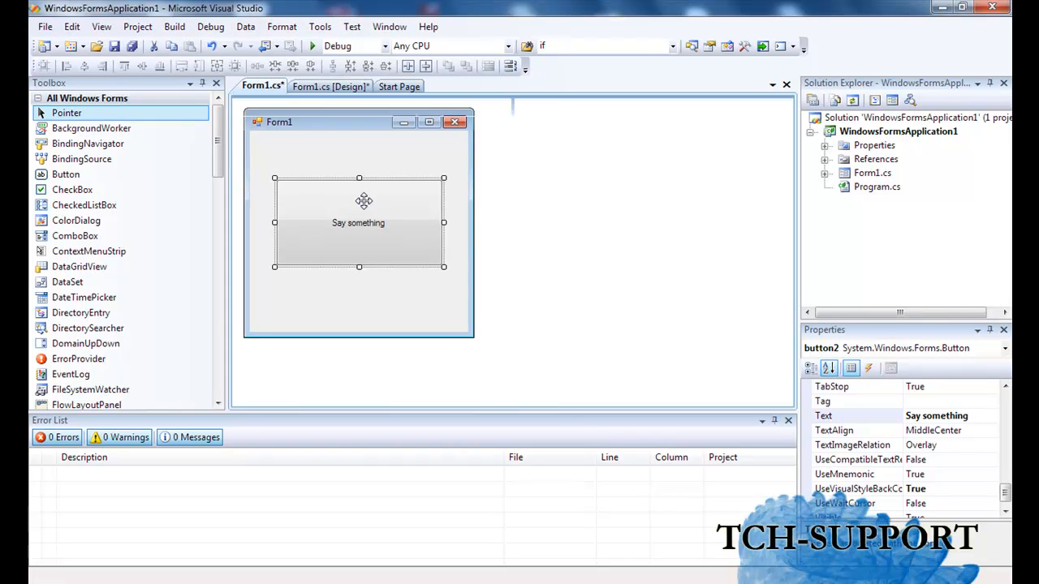
# Step: Write MessageBox.Show("Hello TCH-Support.com"); inside button2_Click, correcting 'Hello World' to the greeting
pyautogui.doubleClick(358, 222)
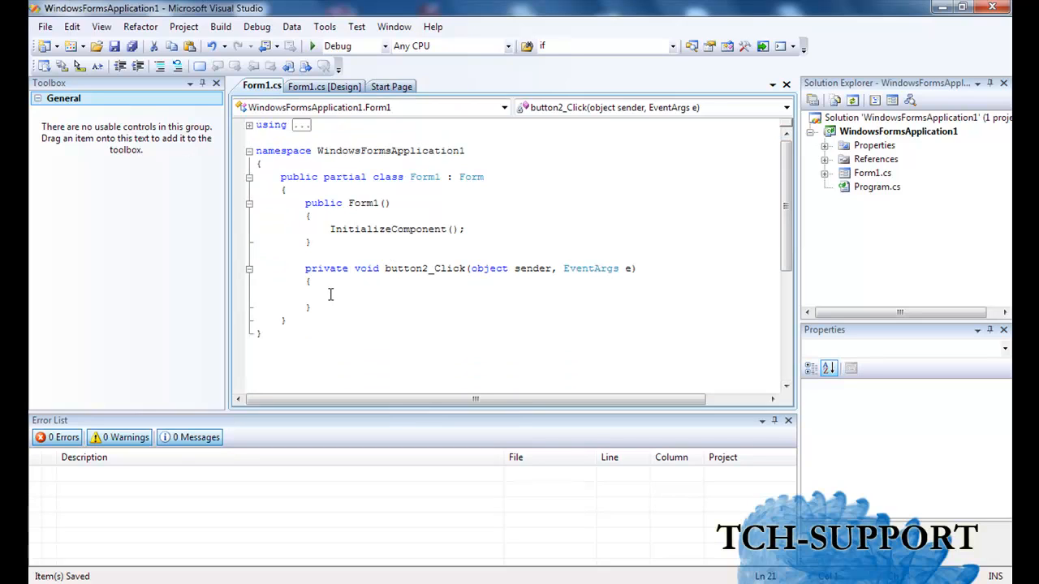
pyautogui.click(331, 294)
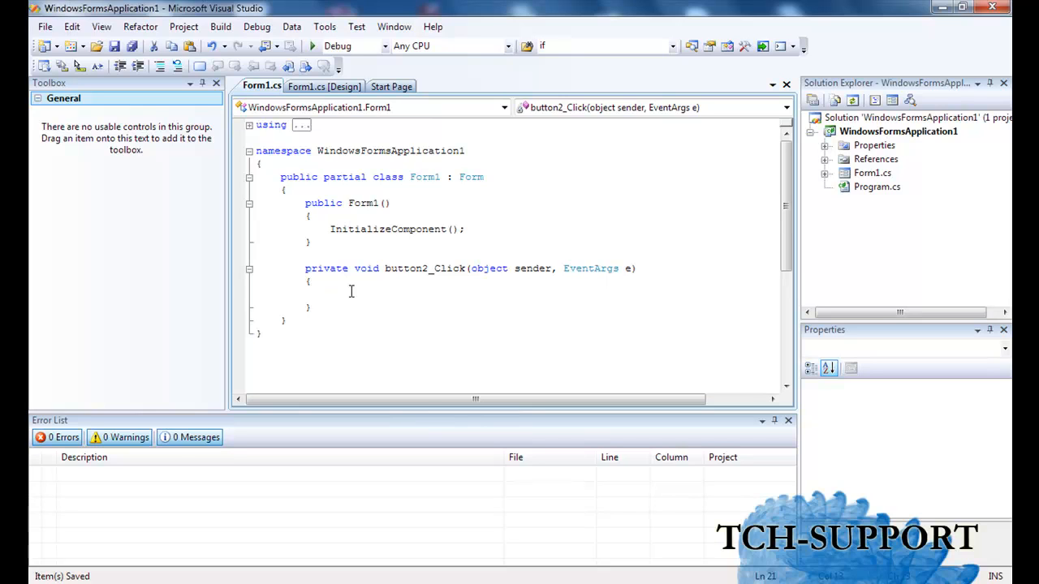
pyautogui.write('MessageBox')
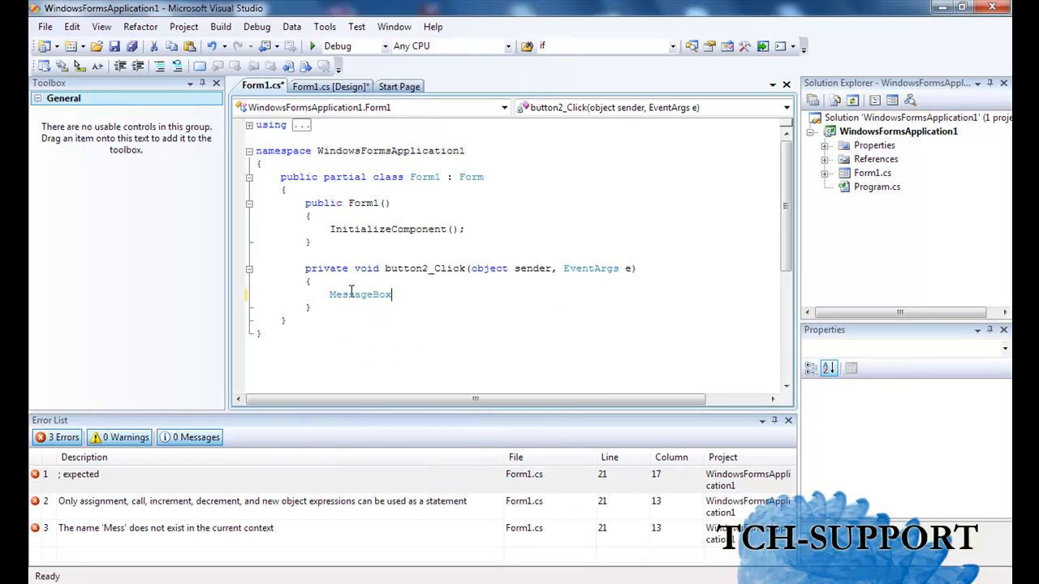
pyautogui.write('.Show(')
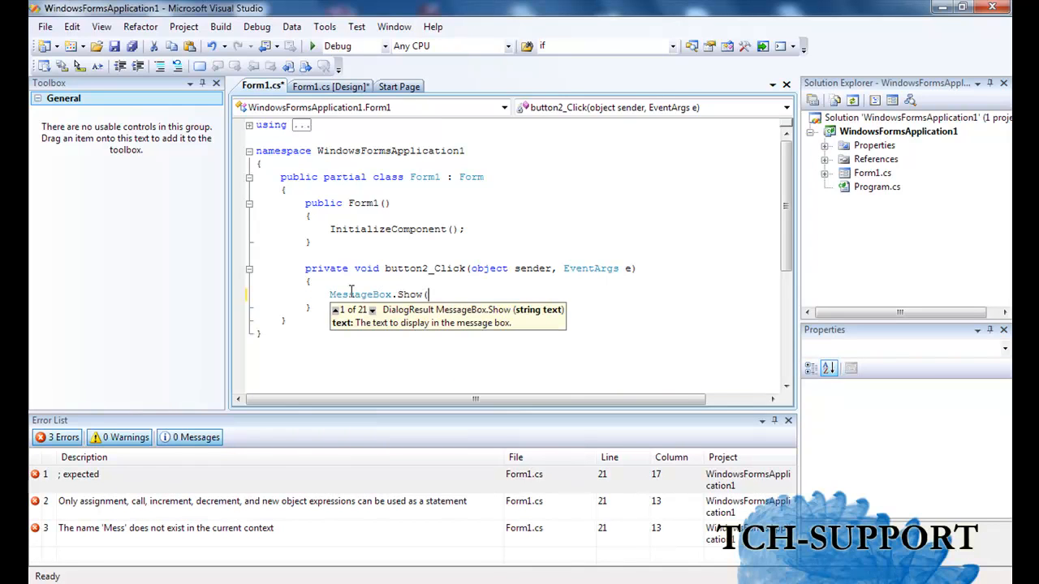
pyautogui.write('"')
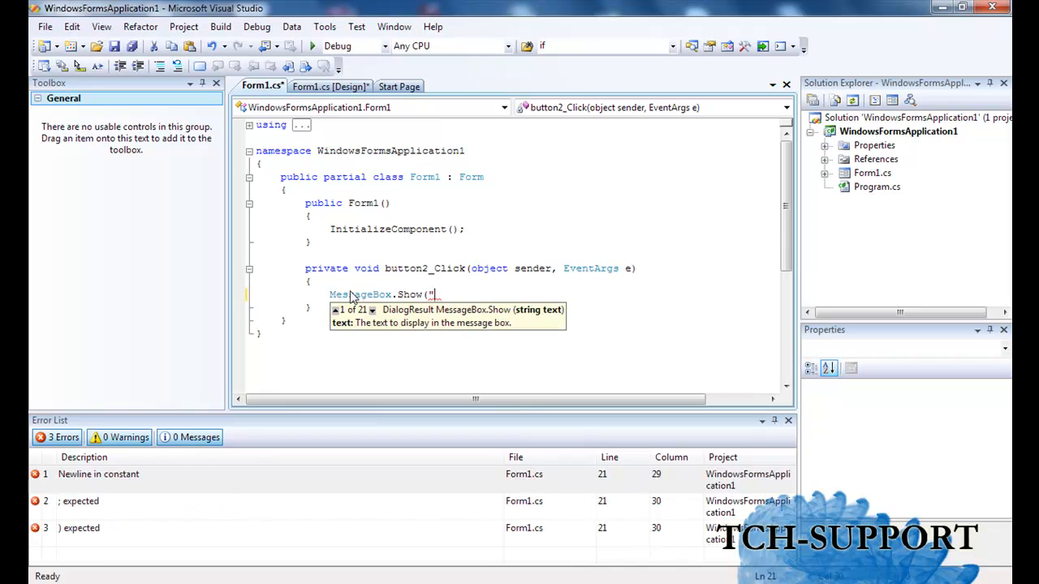
pyautogui.write('Hello World')
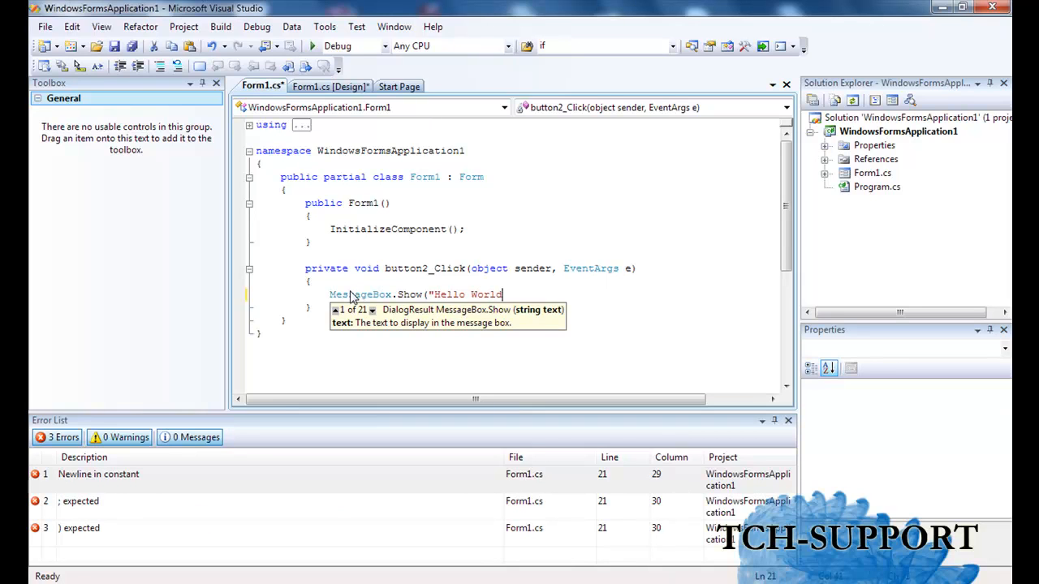
pyautogui.press('Backspace')
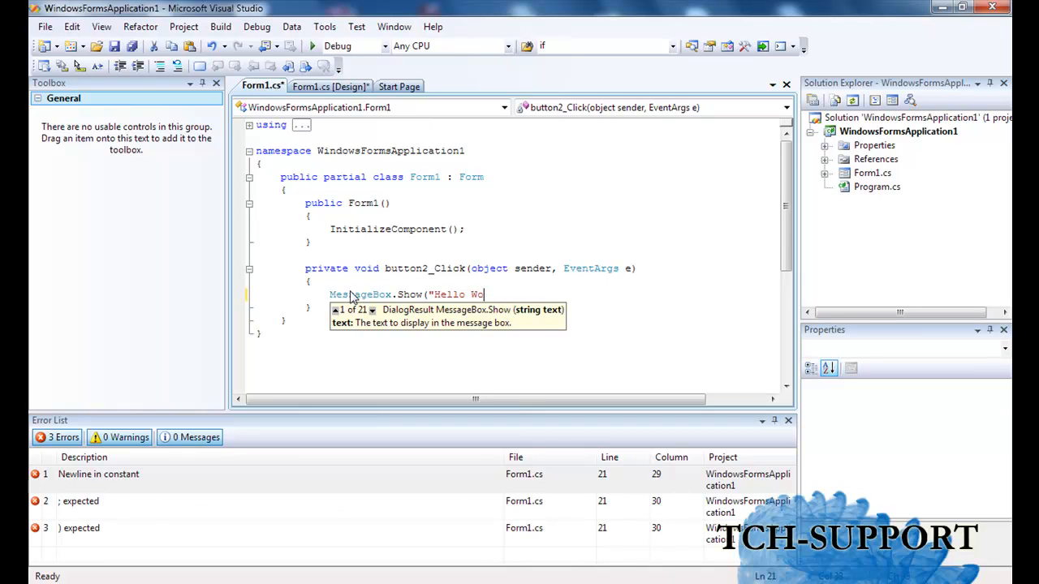
pyautogui.write('Tch-')
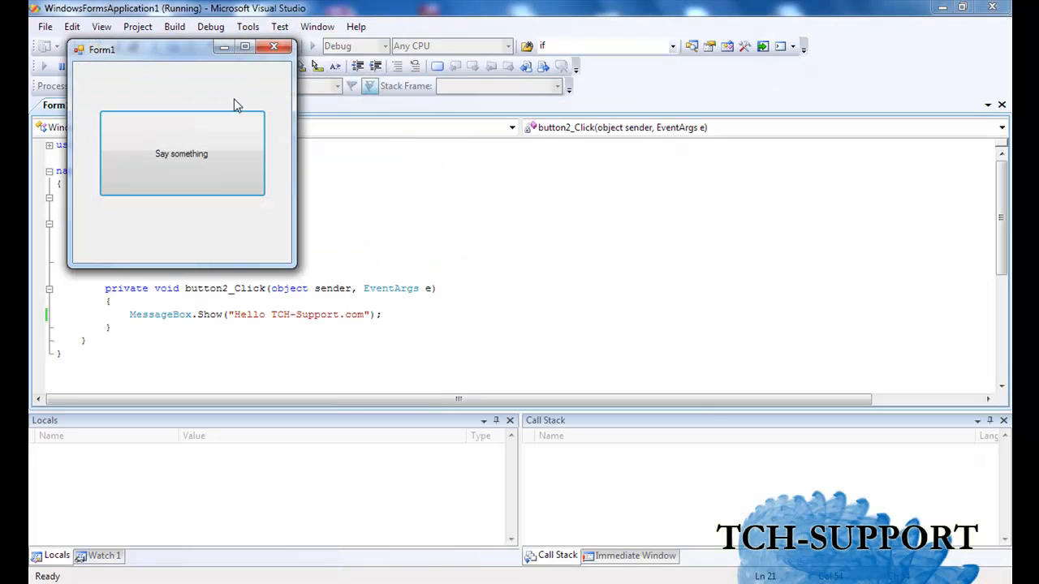
pyautogui.moveTo(255, 211)
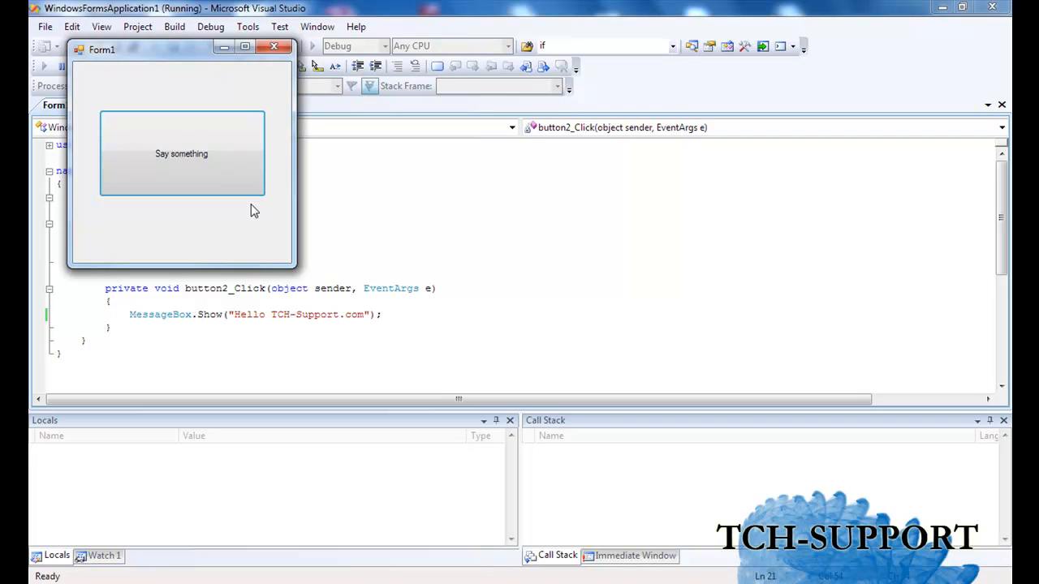
# Step: Try the Say something button in the running Form1 to show the greeting
pyautogui.click(181, 154)
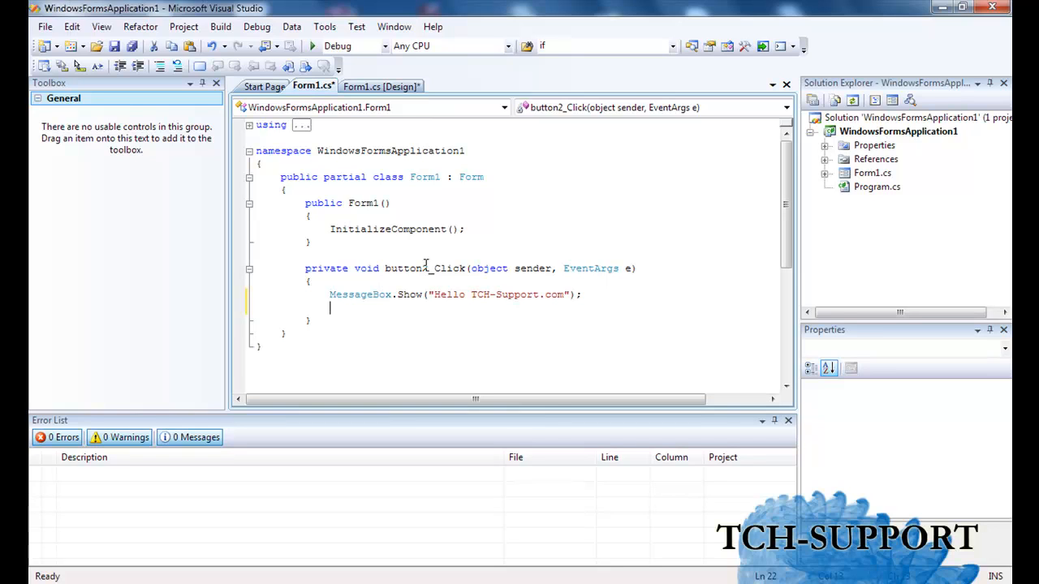
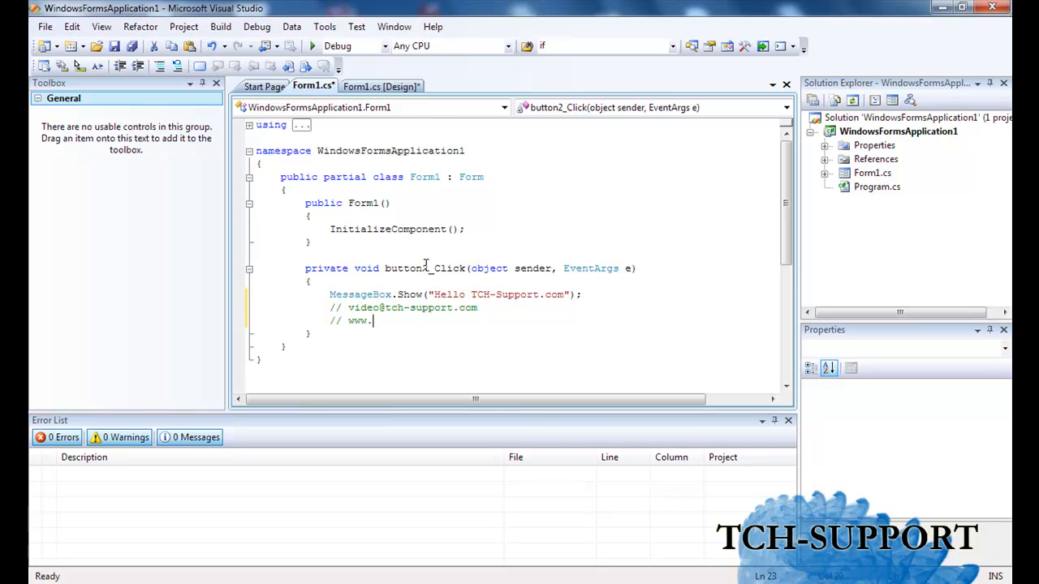
pyautogui.write('twitter')
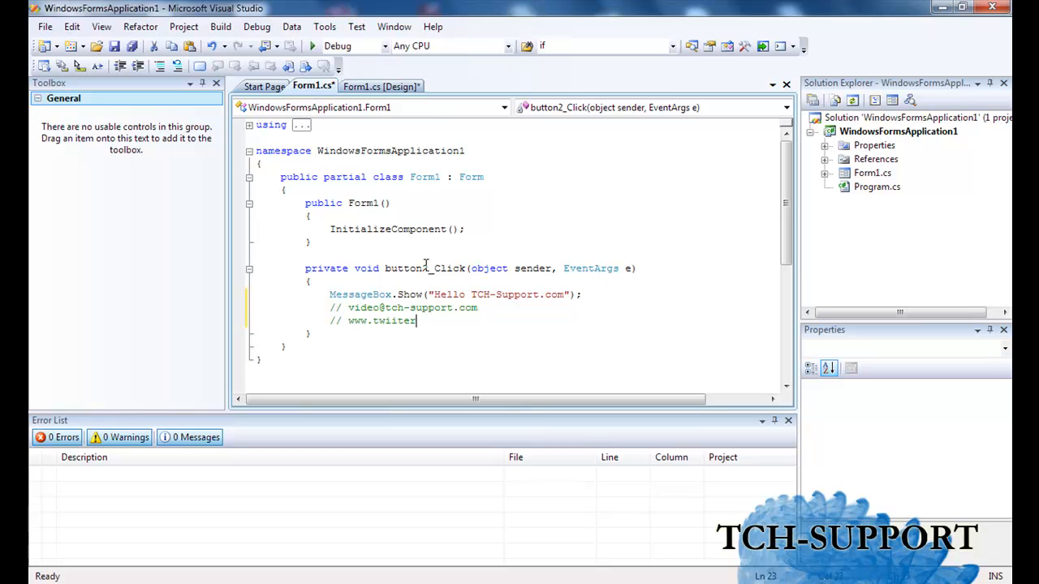
pyautogui.write('.com')
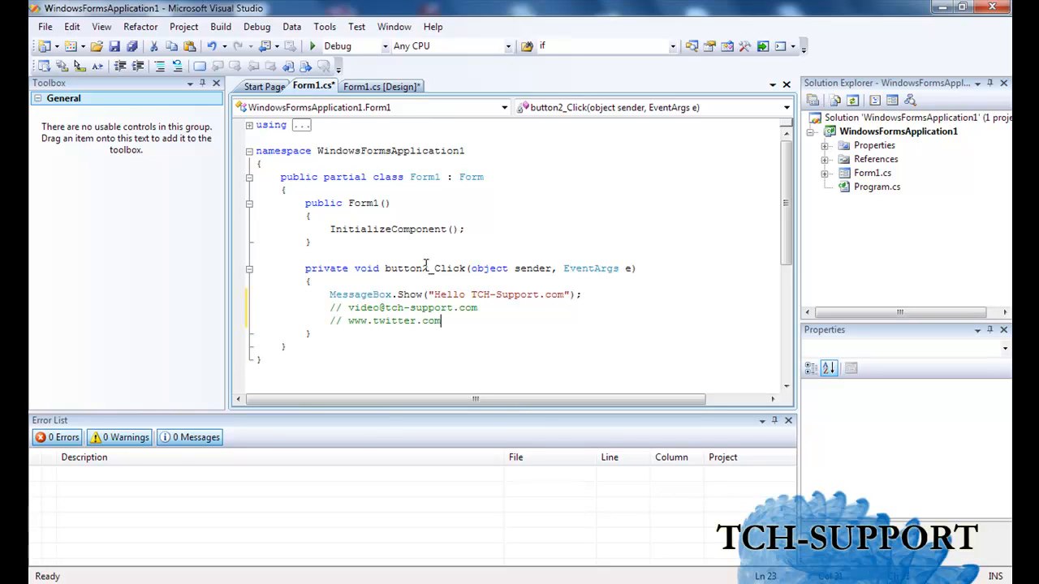
pyautogui.write('/tchsupport')
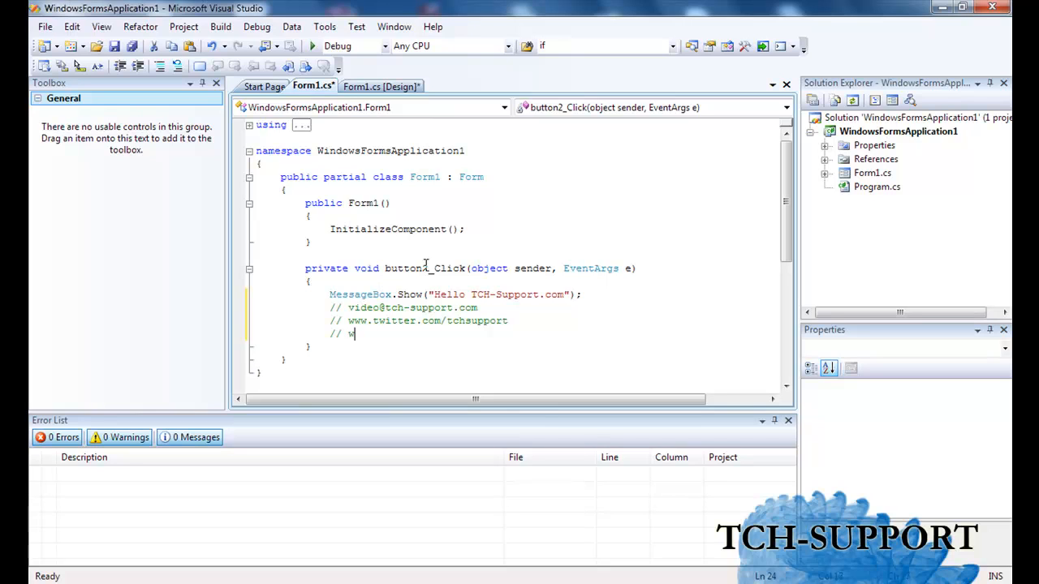
pyautogui.write('ww.t')
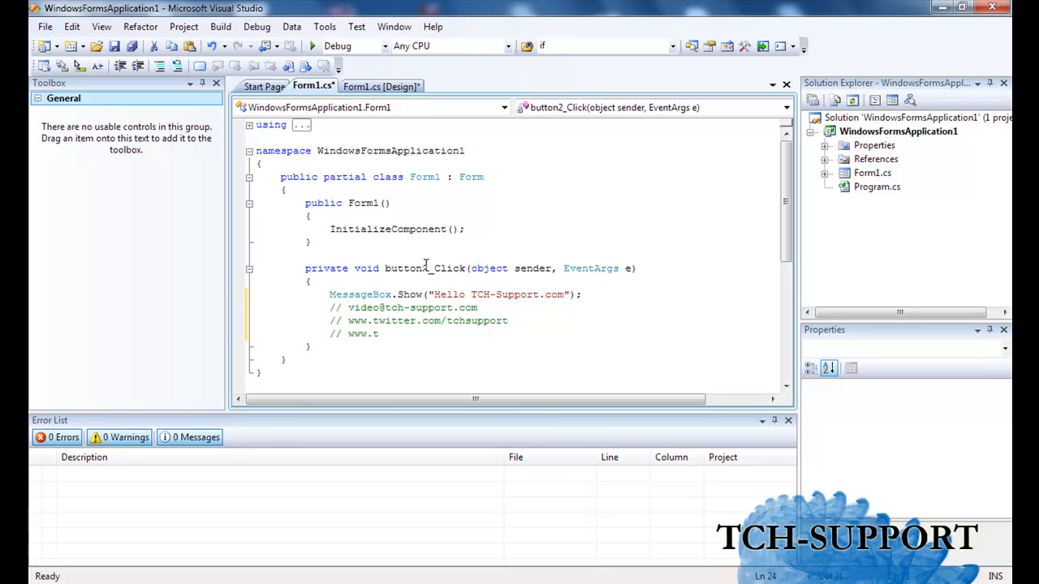
pyautogui.write('ch')
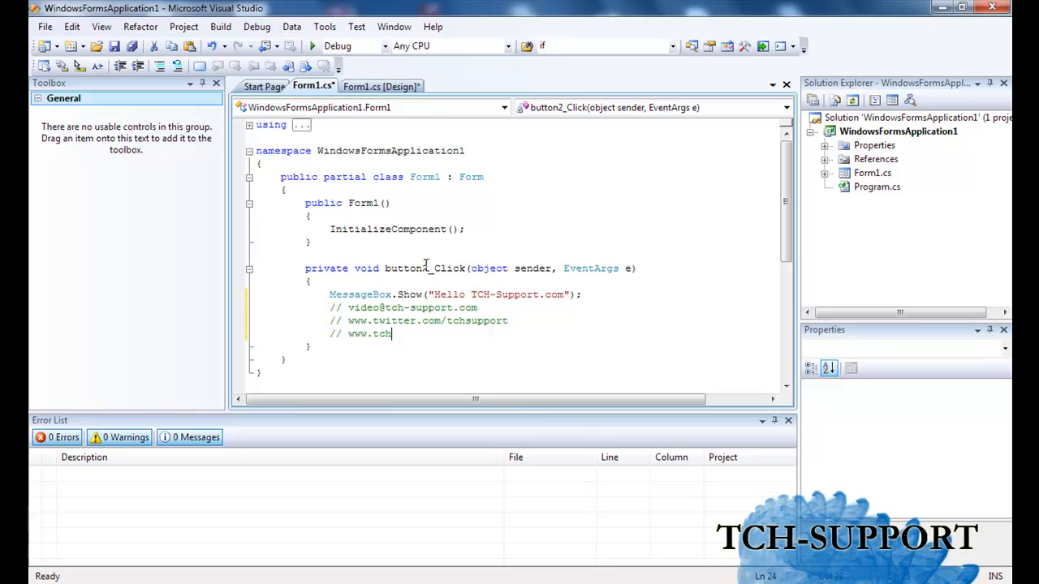
pyautogui.write('-support.')
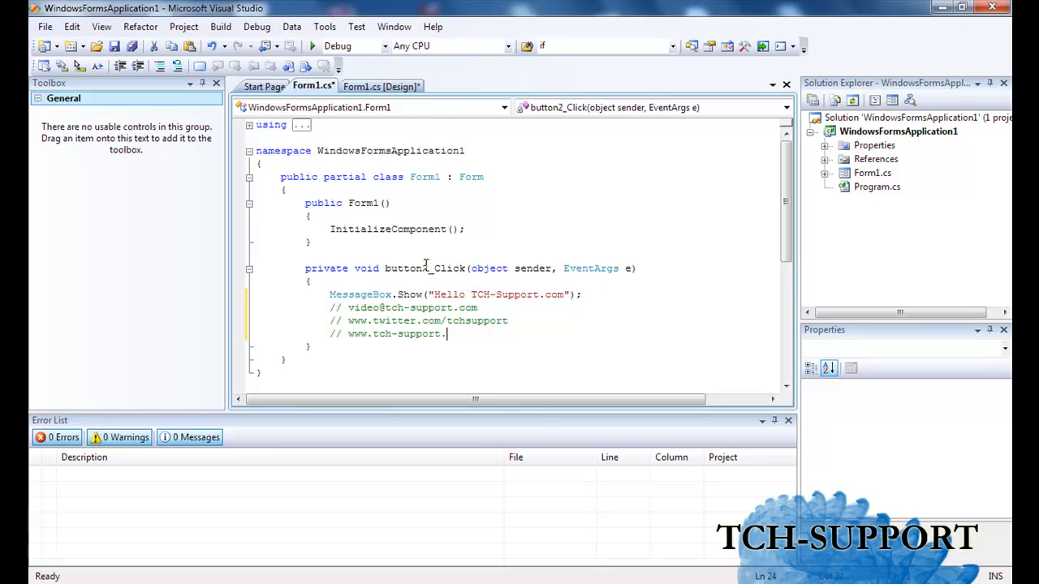
pyautogui.write('com')
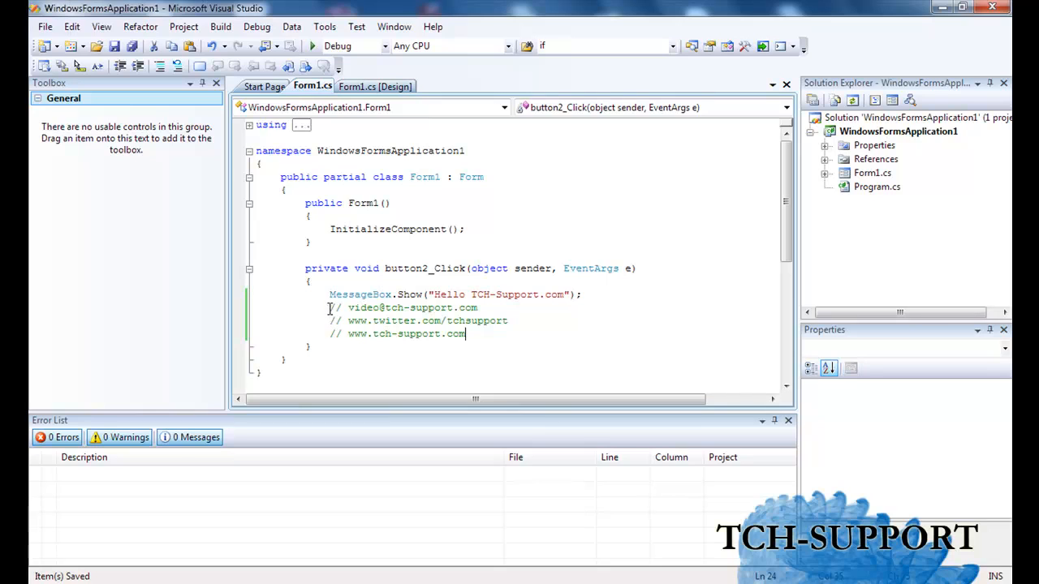
pyautogui.moveTo(349, 162)
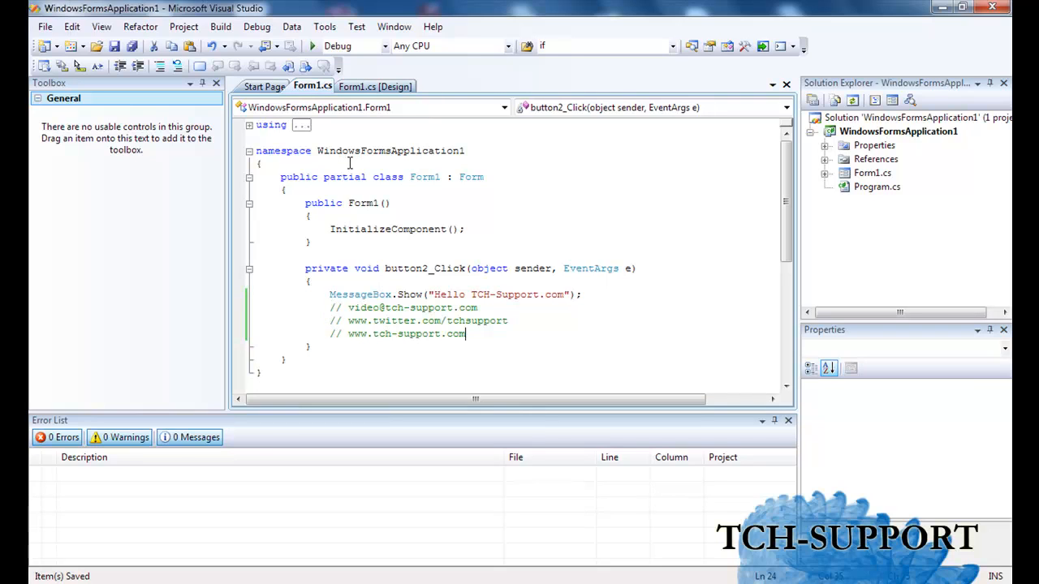